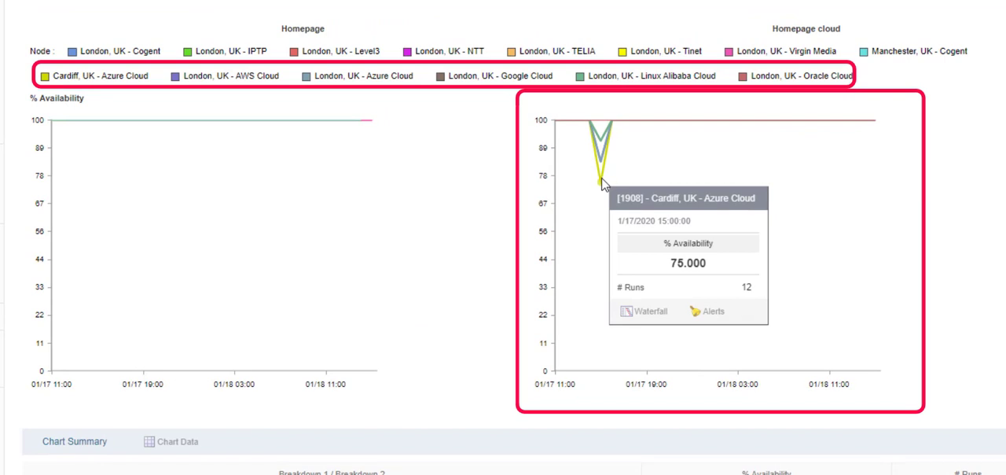
pyautogui.moveTo(603, 165)
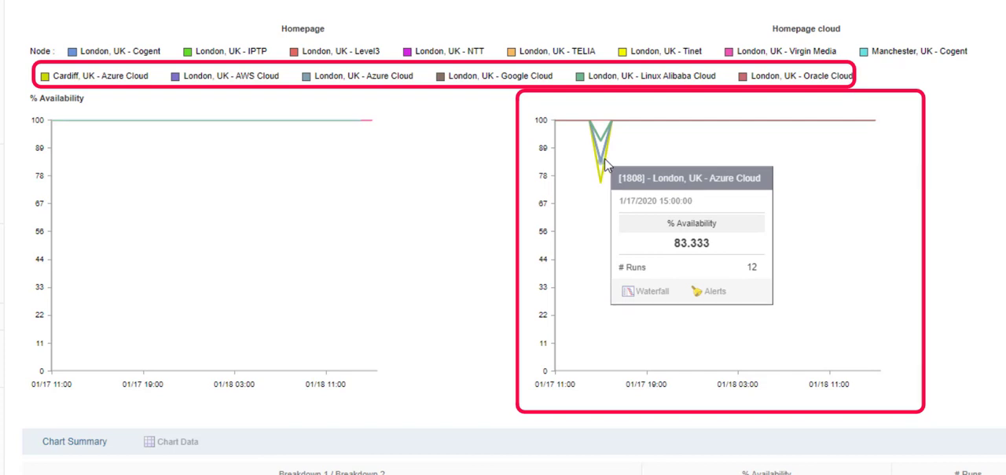
pyautogui.moveTo(601, 146)
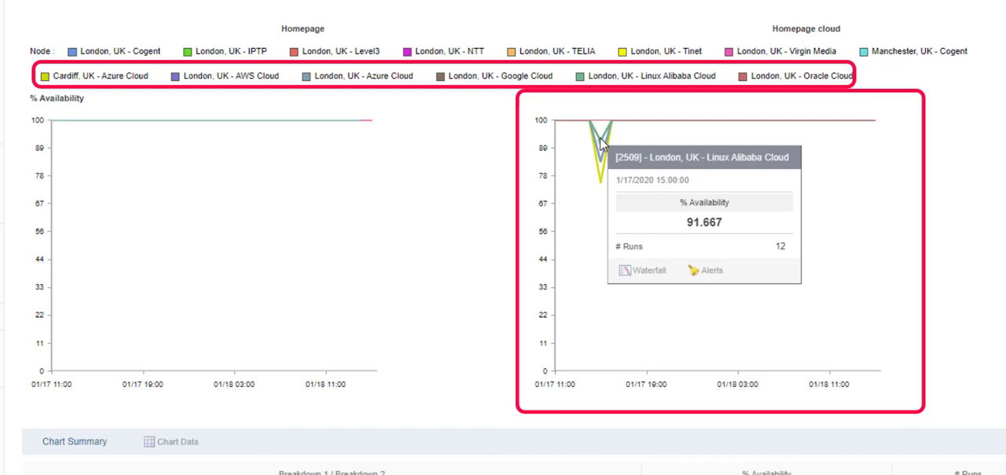
pyautogui.moveTo(871, 173)
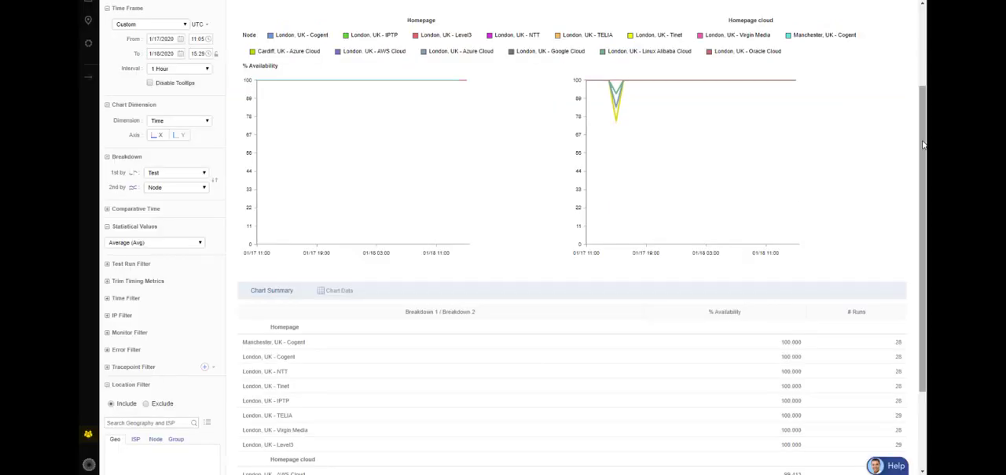
pyautogui.scroll(-3)
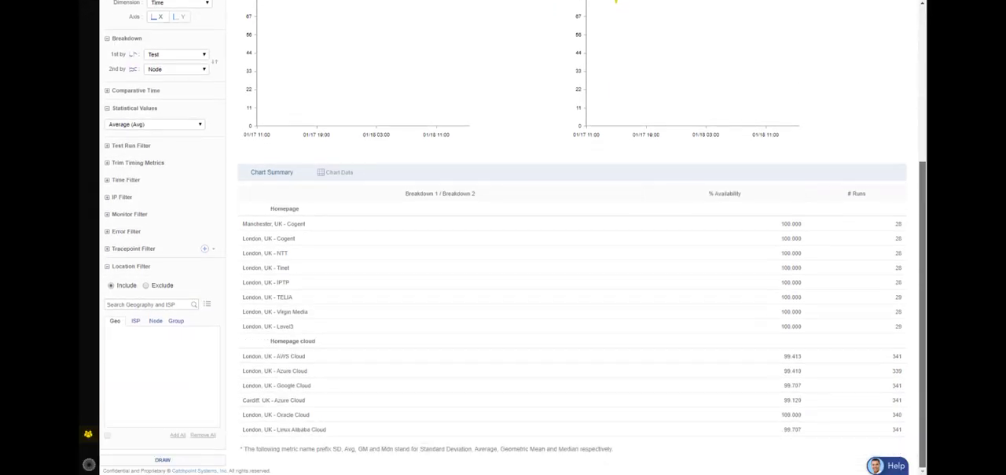